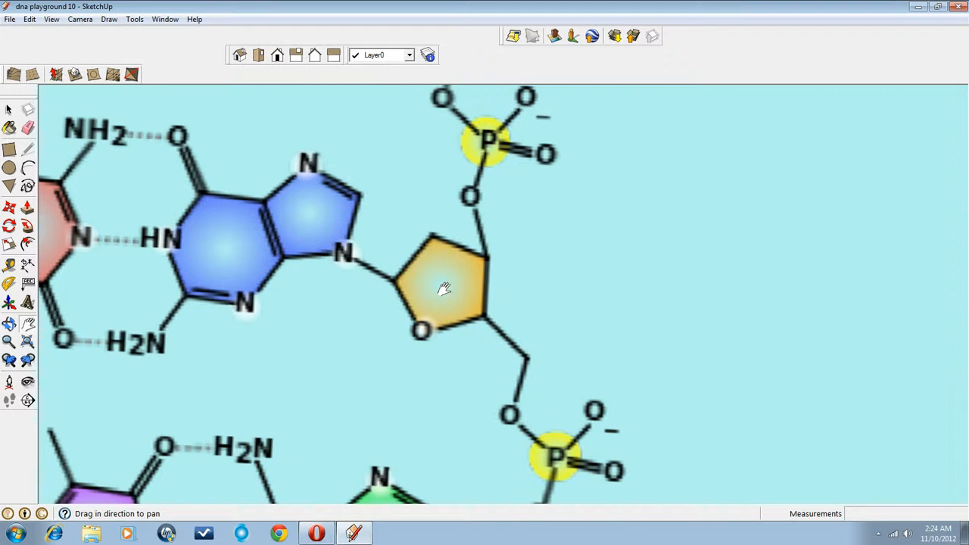
Pan across the sugar ring and down the diagram to frame the backbone and base pair.
drag(445, 288, 453, 309)
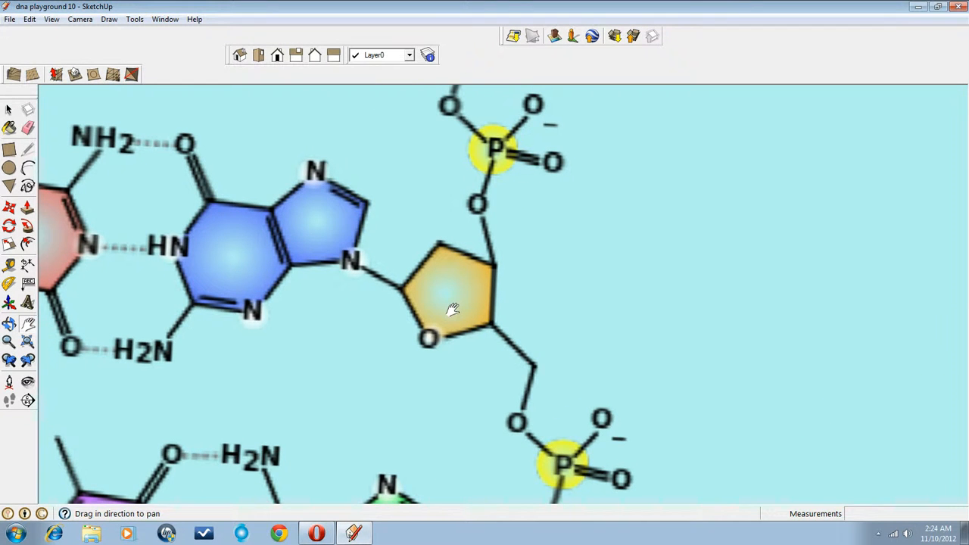
drag(453, 309, 462, 301)
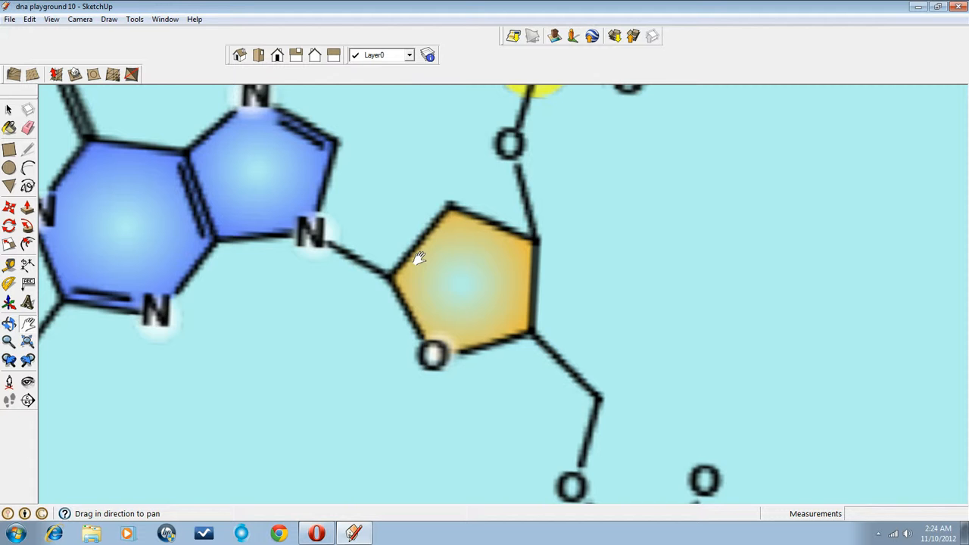
drag(421, 255, 401, 275)
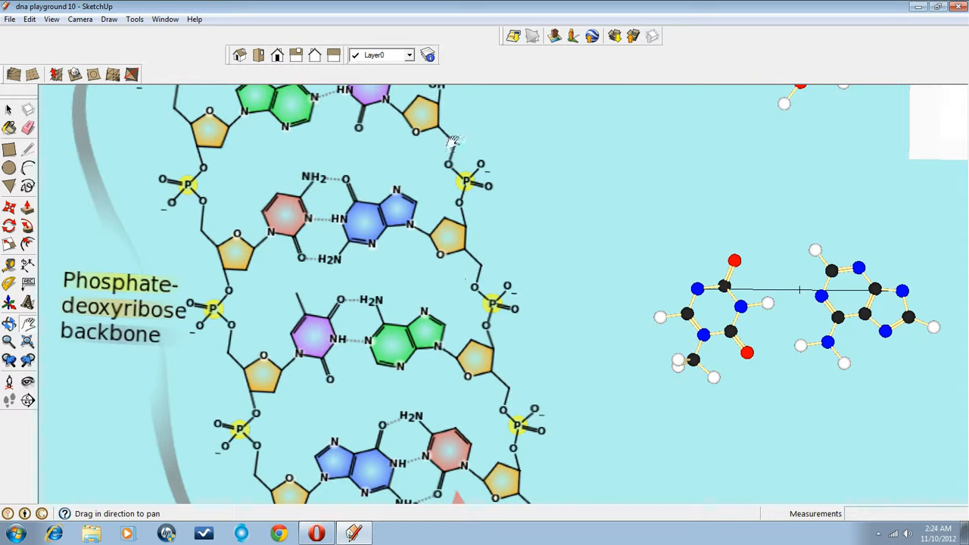
mouse_move(452, 239)
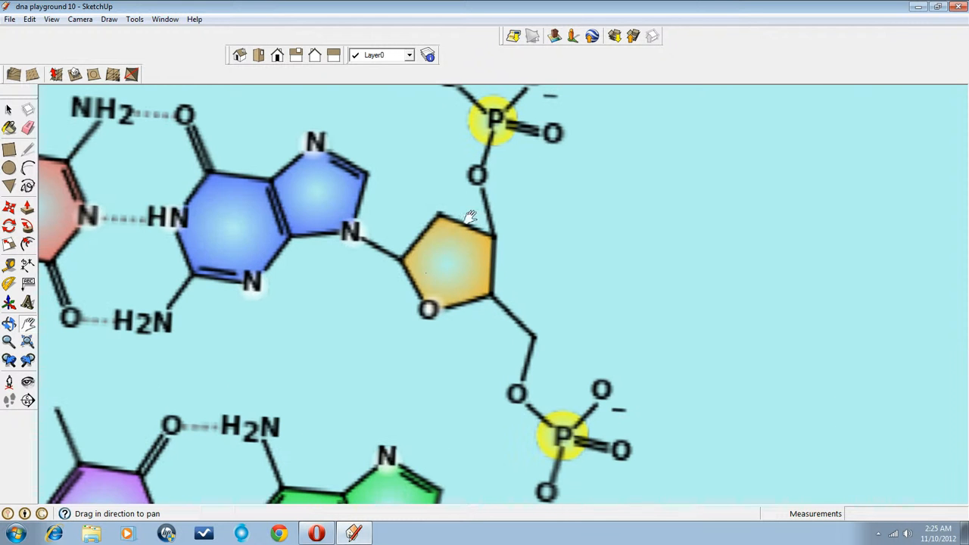
mouse_move(324, 220)
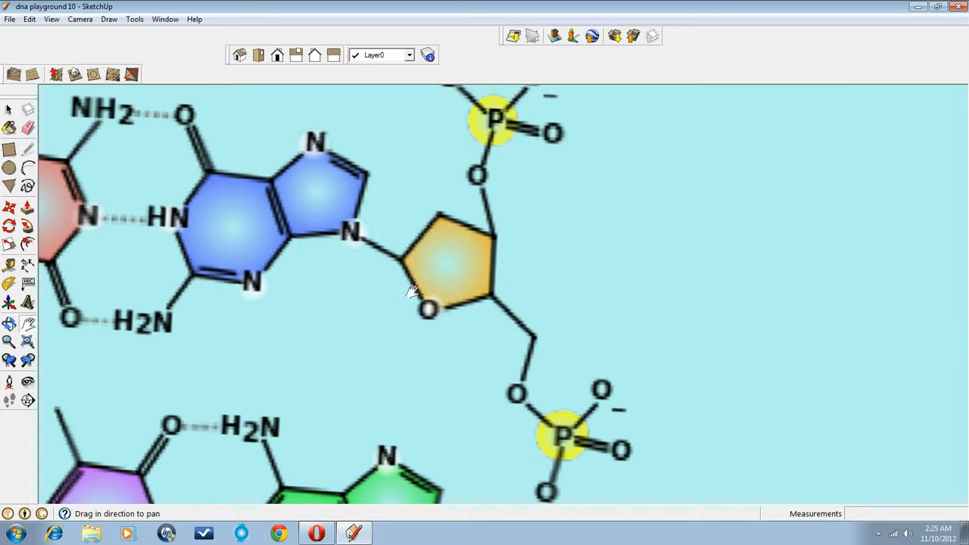
mouse_move(501, 266)
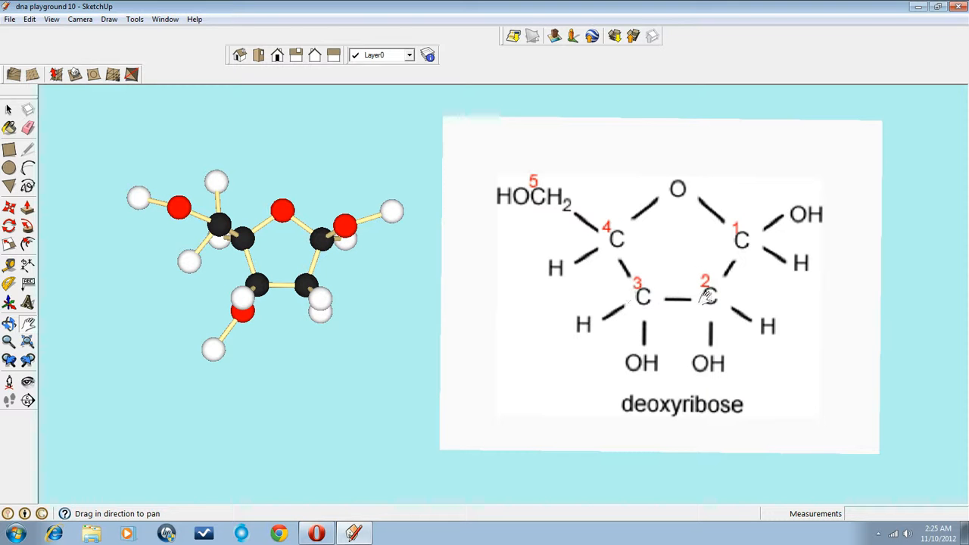
mouse_move(743, 242)
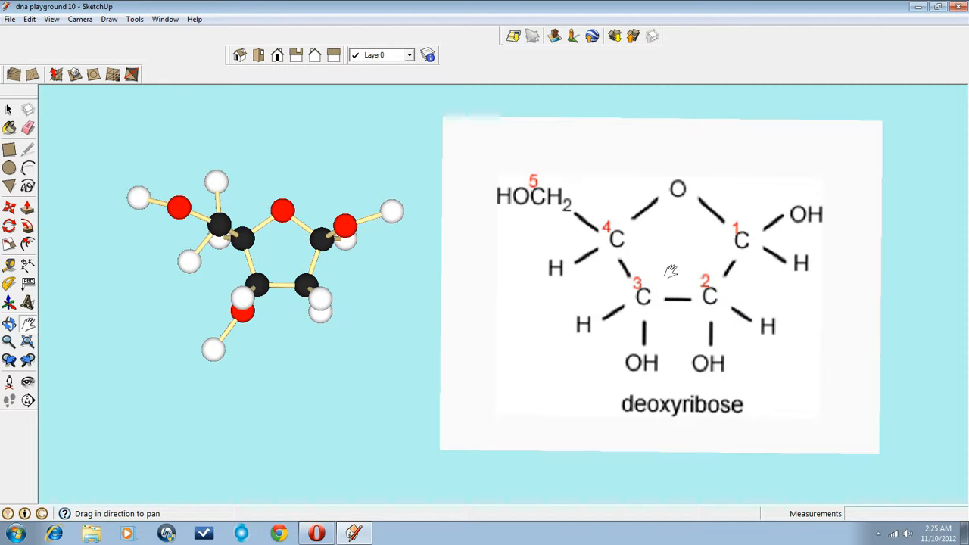
mouse_move(533, 184)
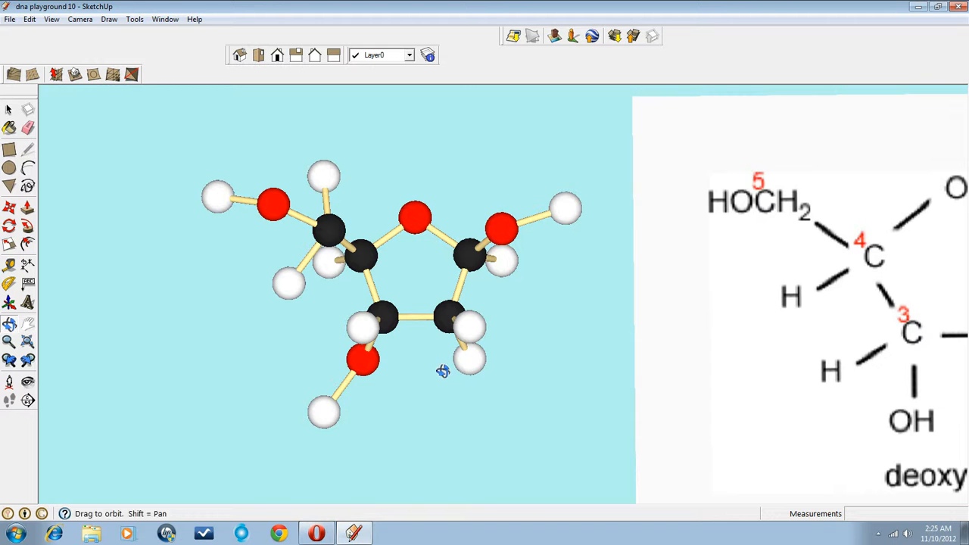
Orbit around the deoxyribose ball-and-stick model to inspect it against its formula.
drag(442, 371, 325, 243)
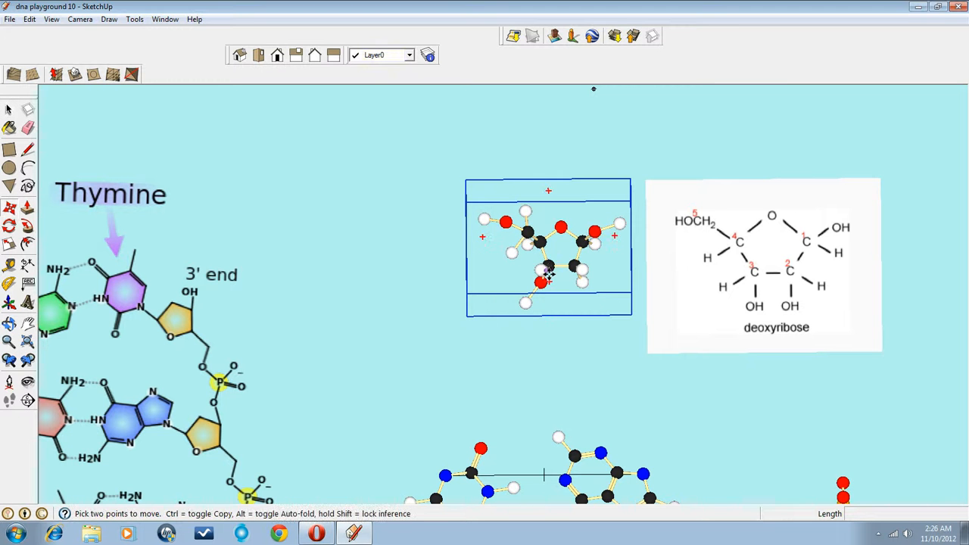
Move the deoxyribose model down beside a pentagon sugar in the DNA diagram.
drag(548, 250, 330, 408)
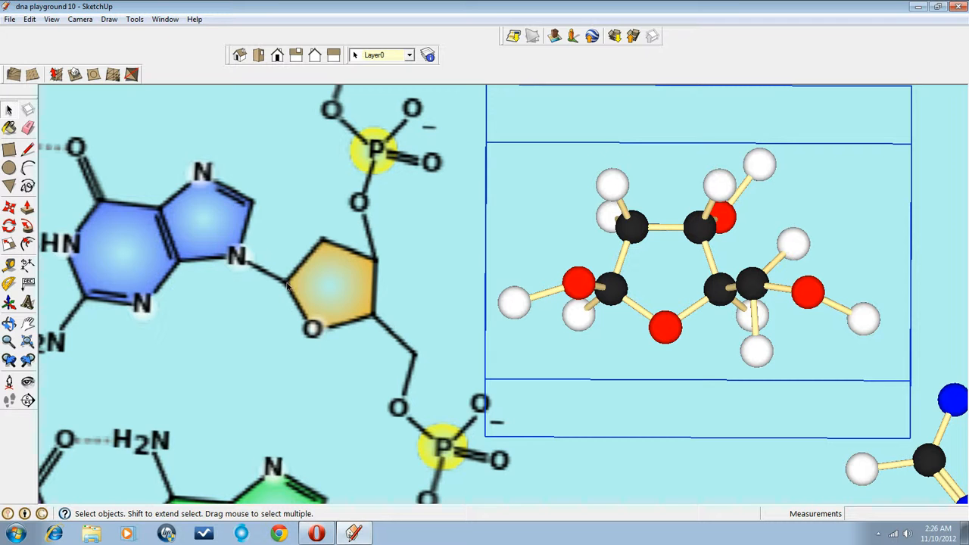
mouse_move(221, 275)
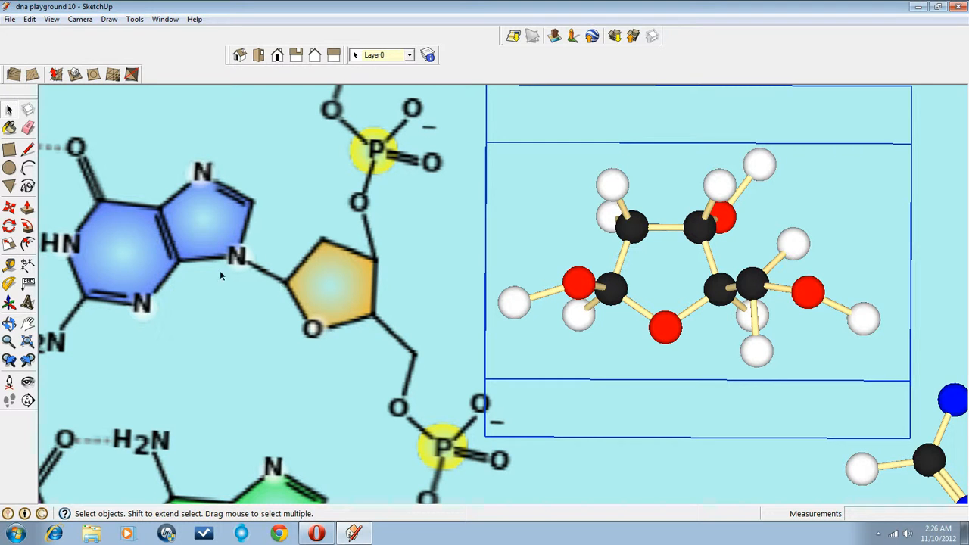
mouse_move(354, 296)
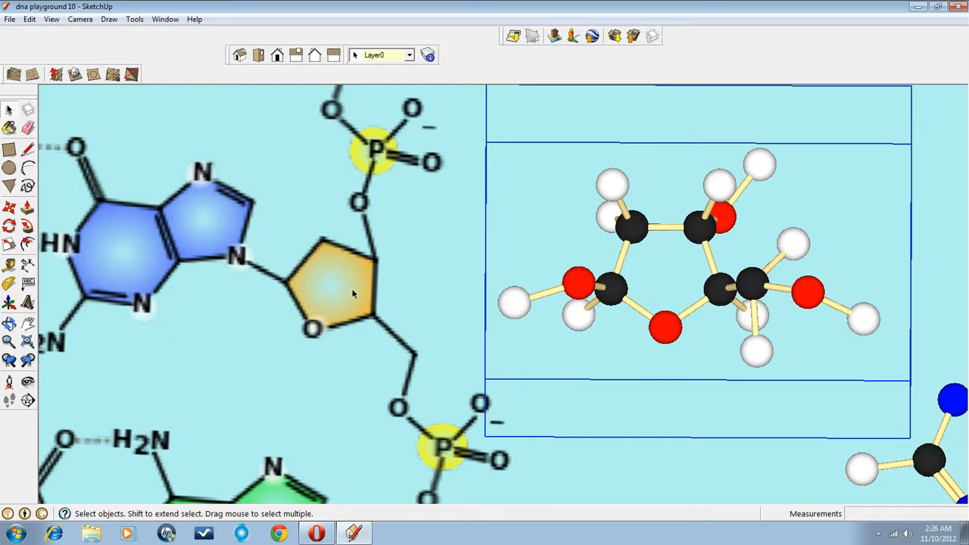
mouse_move(619, 291)
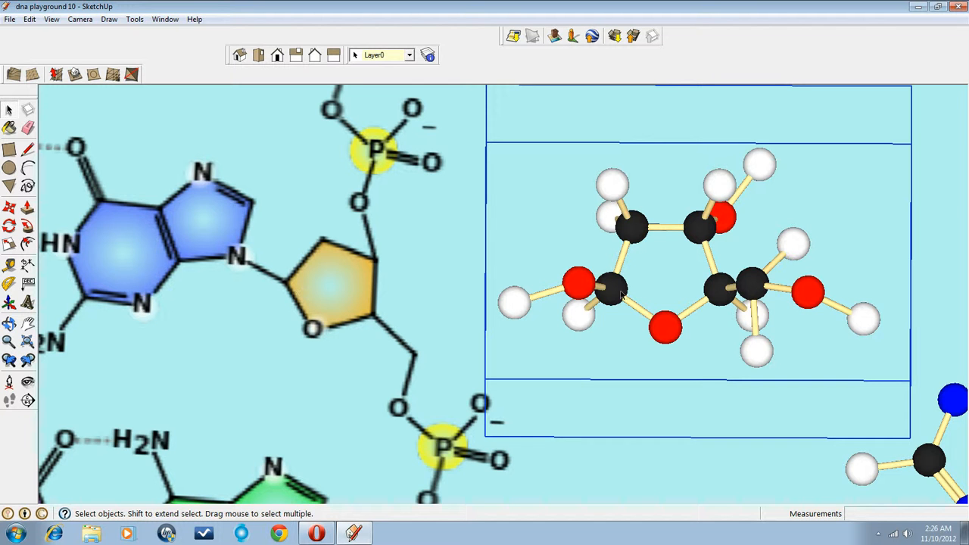
mouse_move(696, 330)
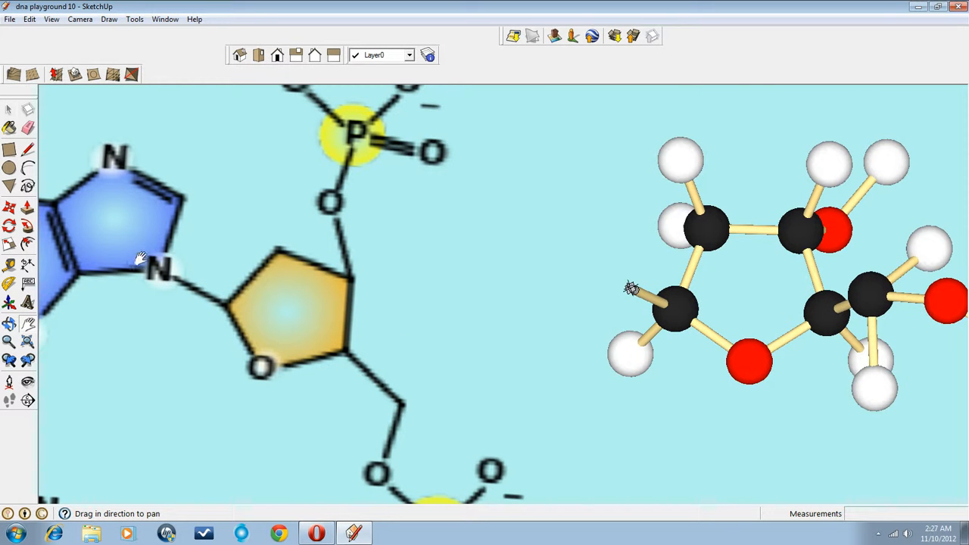
Pan in to frame the trimmed ring carbon beside the diagram's pentagon sugar.
drag(633, 288, 810, 295)
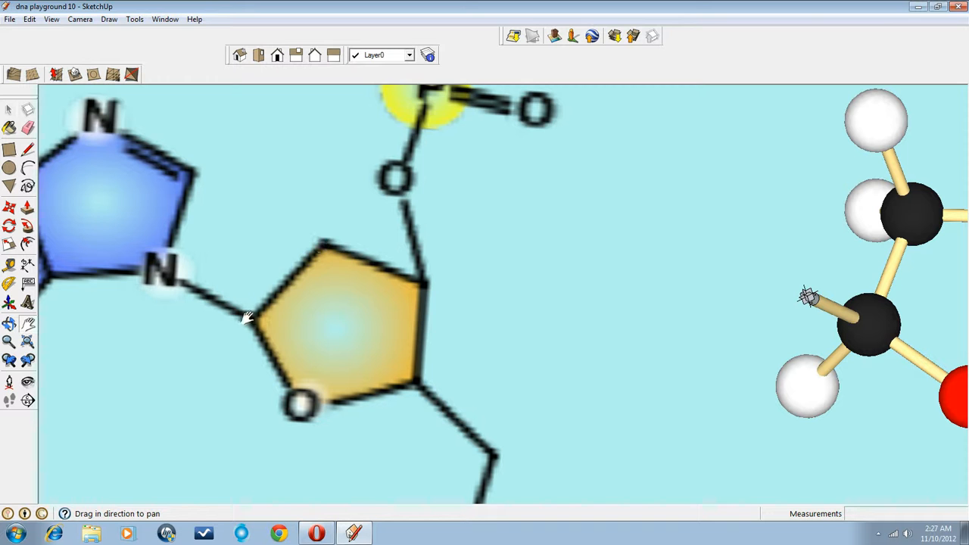
mouse_move(416, 296)
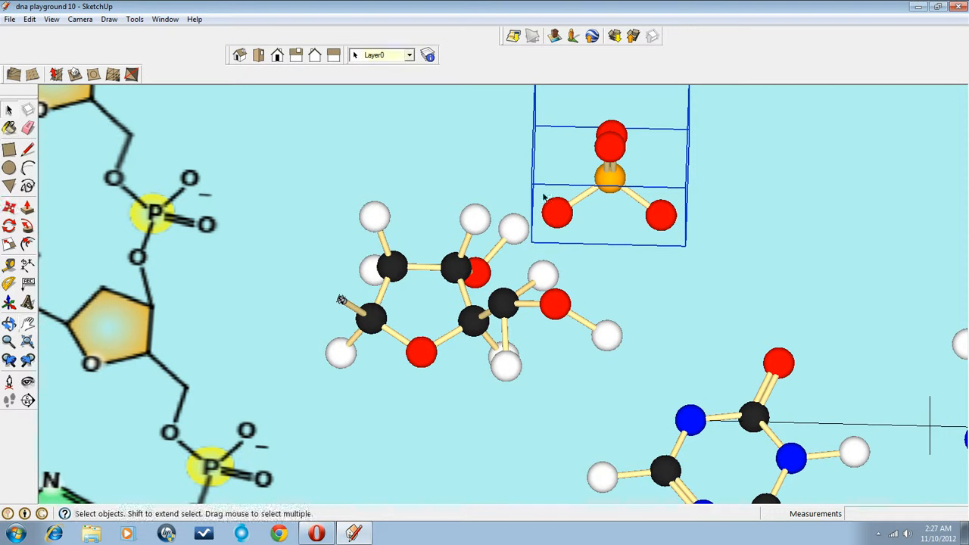
mouse_move(606, 270)
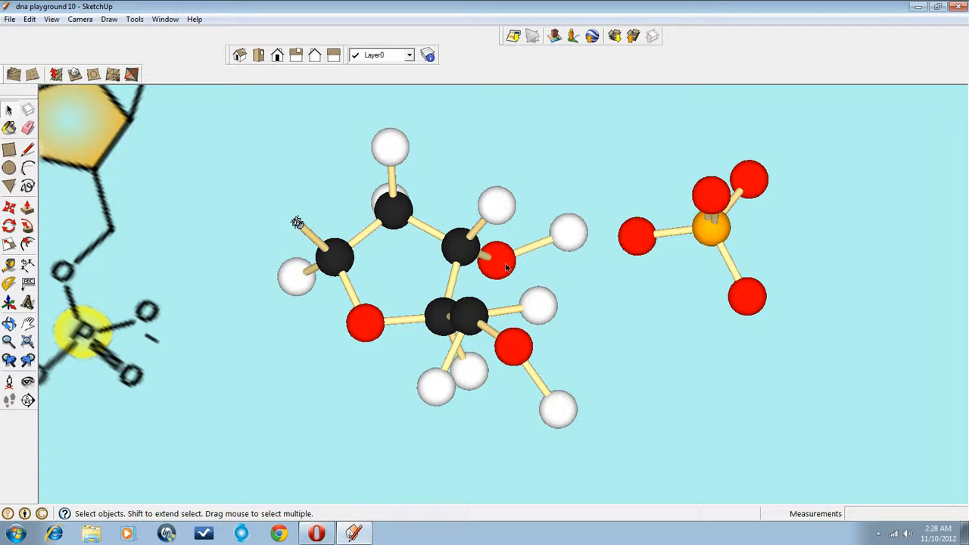
Deselect the phosphate group now sitting beside the deoxyribose model.
click(493, 261)
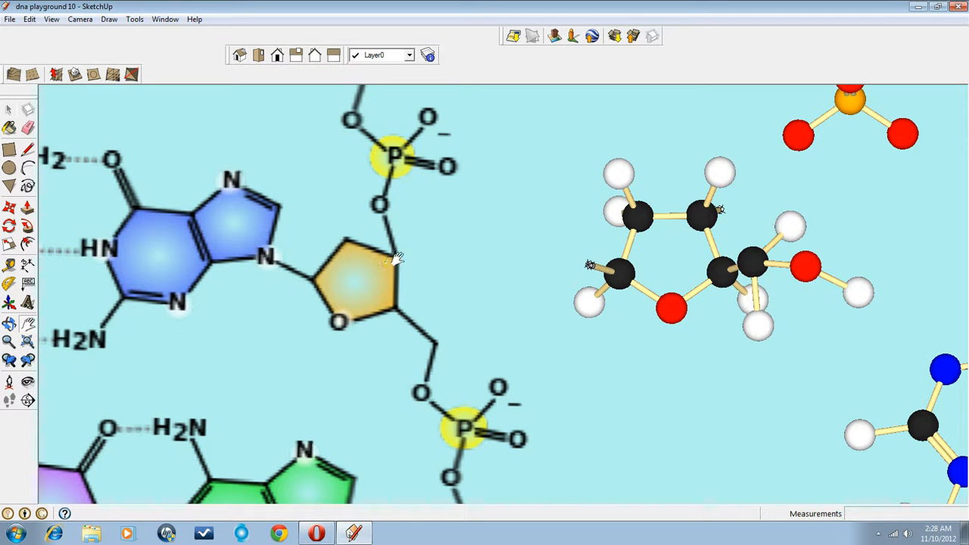
mouse_move(441, 361)
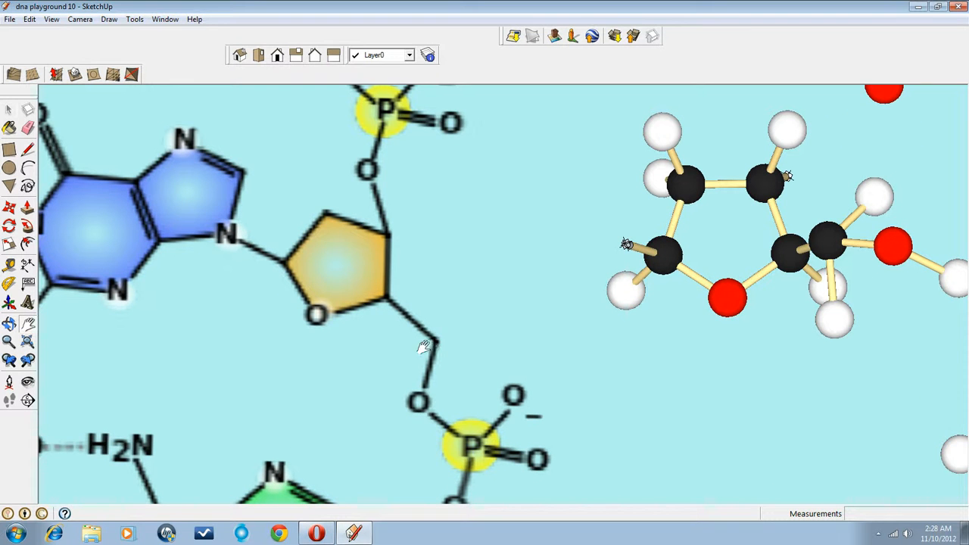
mouse_move(436, 353)
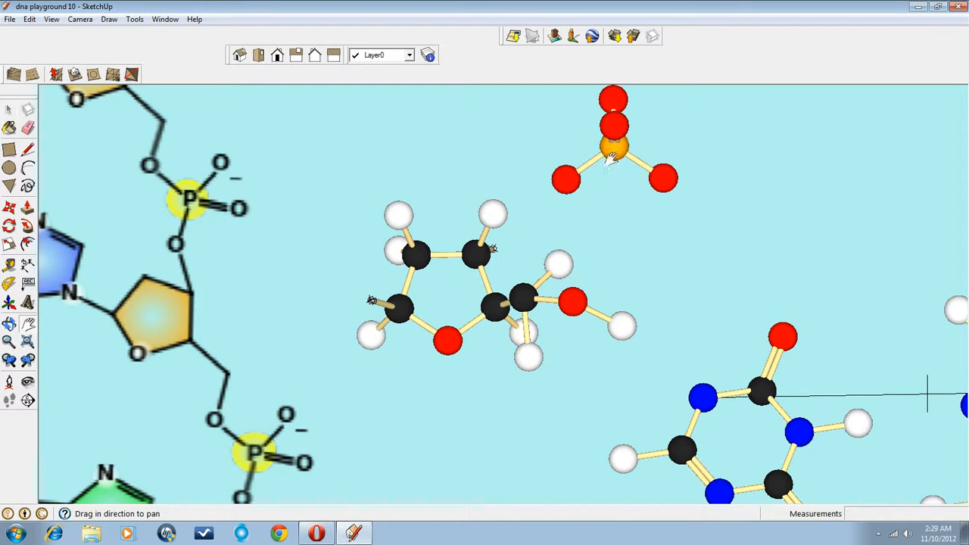
mouse_move(230, 454)
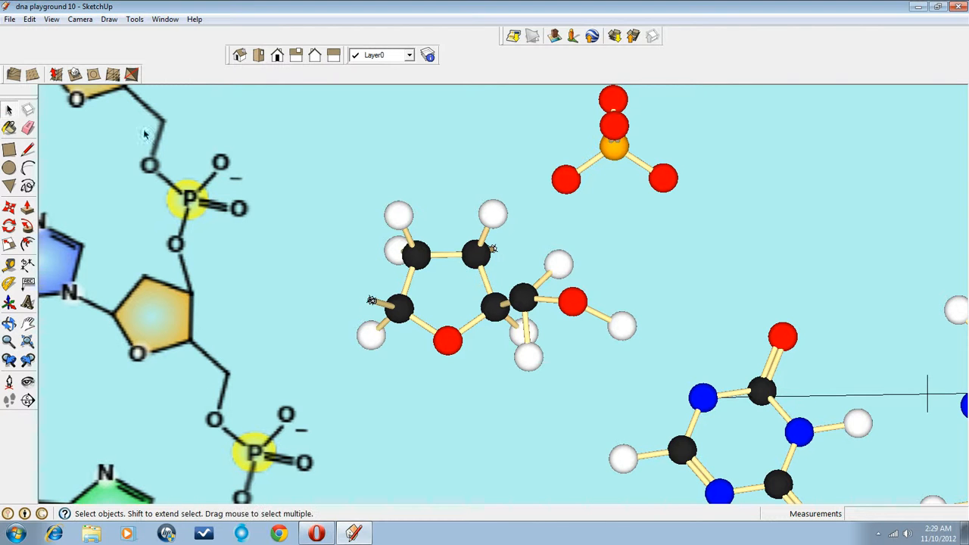
Clear the selection after deleting the extra hydroxyl, leaving all three models in view.
click(572, 305)
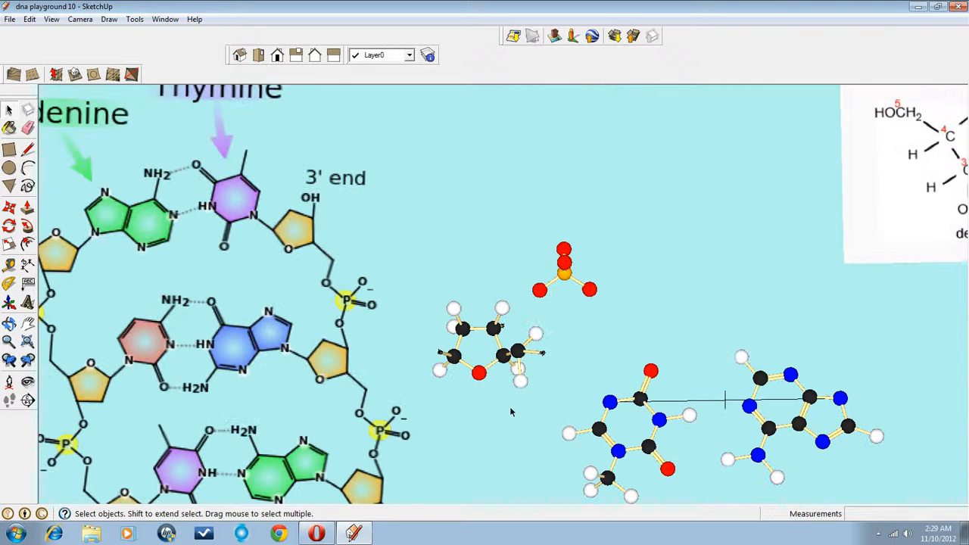
Window-select the deoxyribose model and move it against the purine end of the base pair.
drag(427, 288, 560, 417)
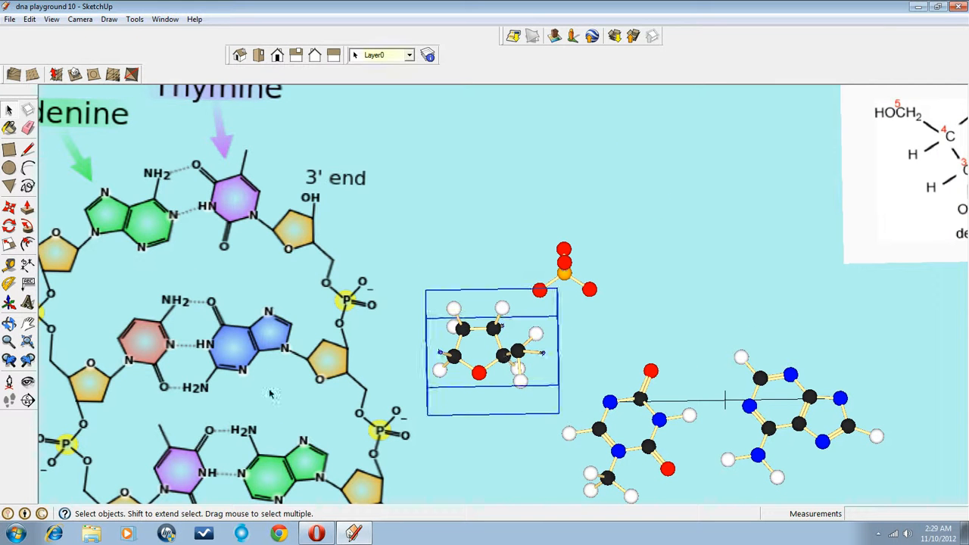
drag(270, 394, 363, 368)
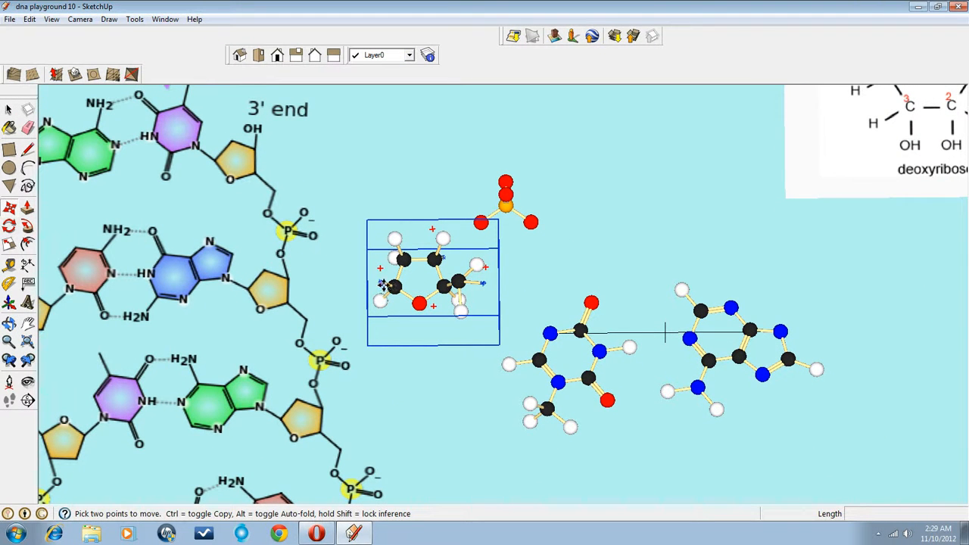
drag(431, 284, 845, 330)
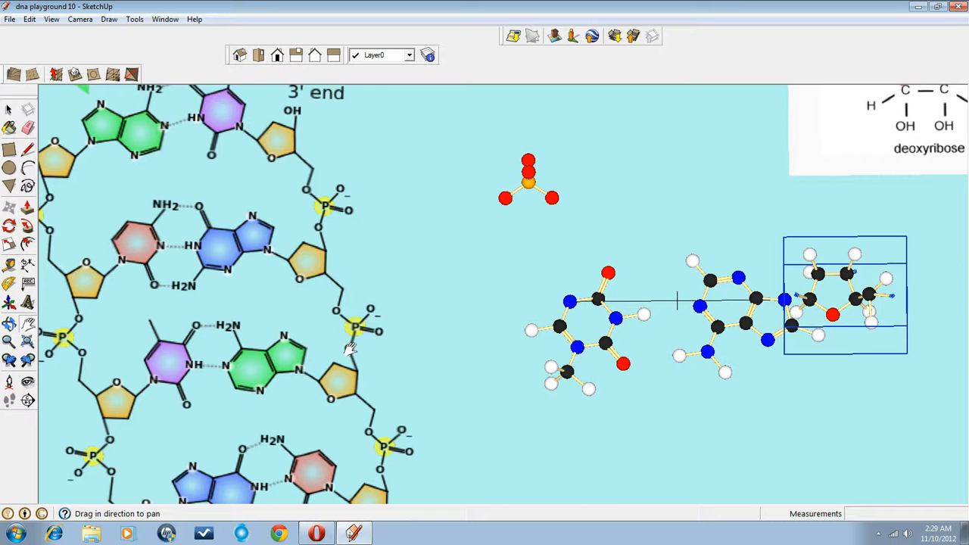
mouse_move(341, 400)
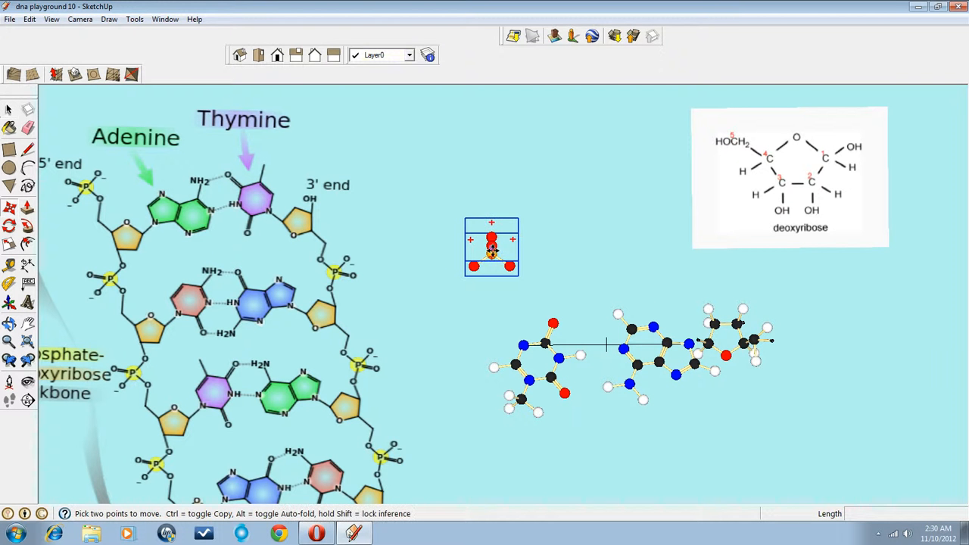
Carry the phosphate group across onto the deoxyribose at the base pair's purine end.
drag(491, 245, 766, 311)
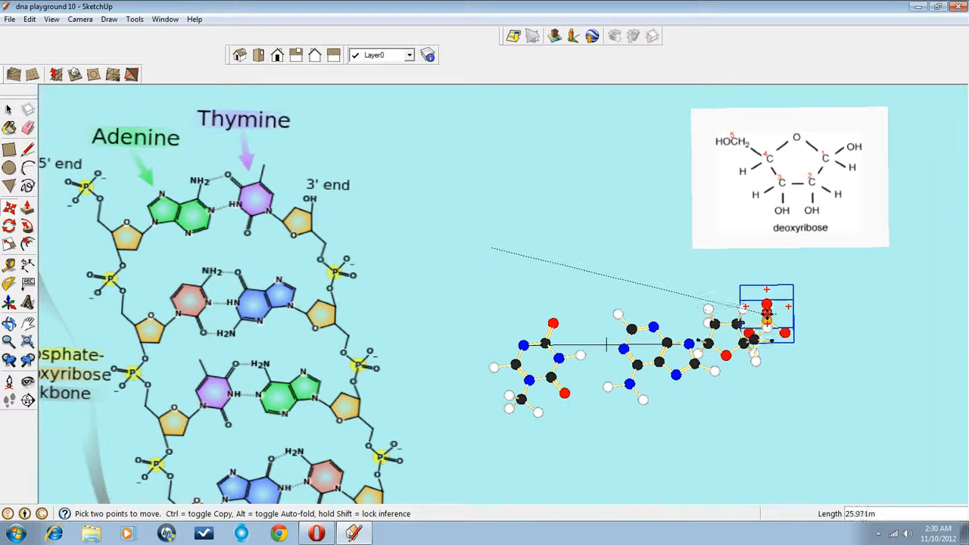